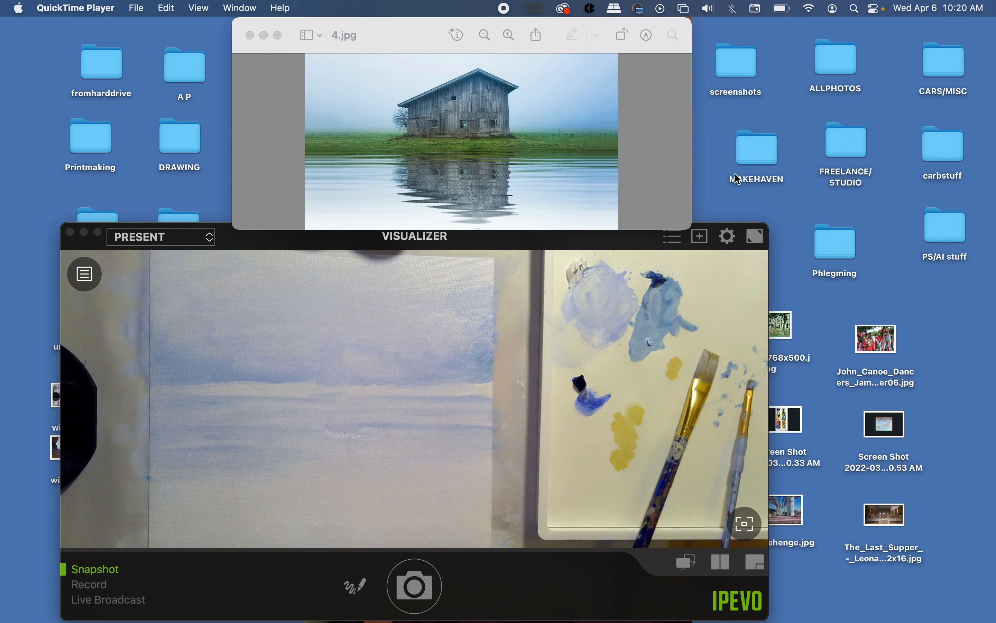
{"action": "mouse_move", "coordinate": [708, 6]}
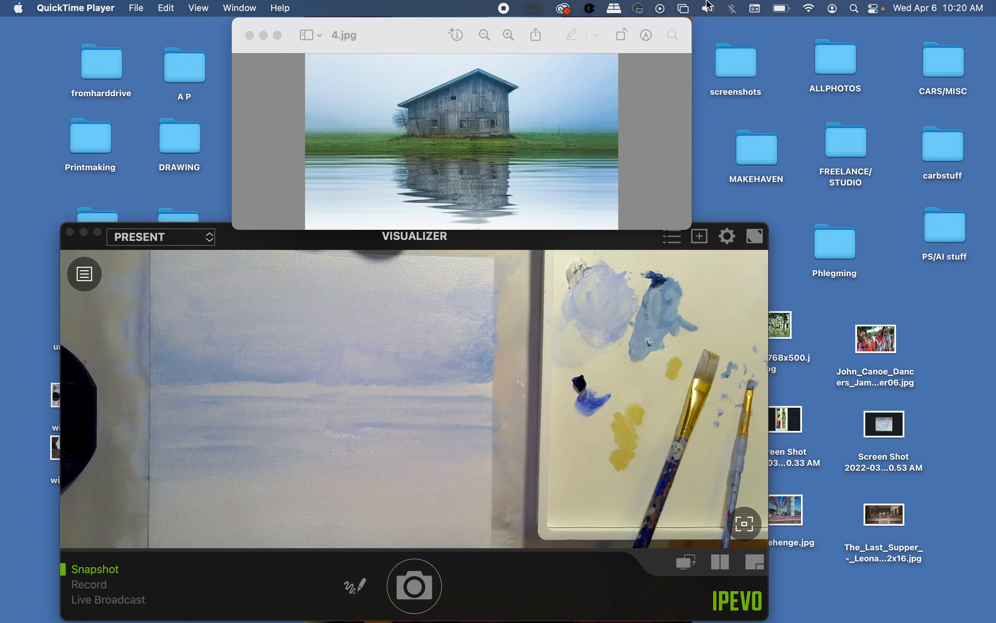